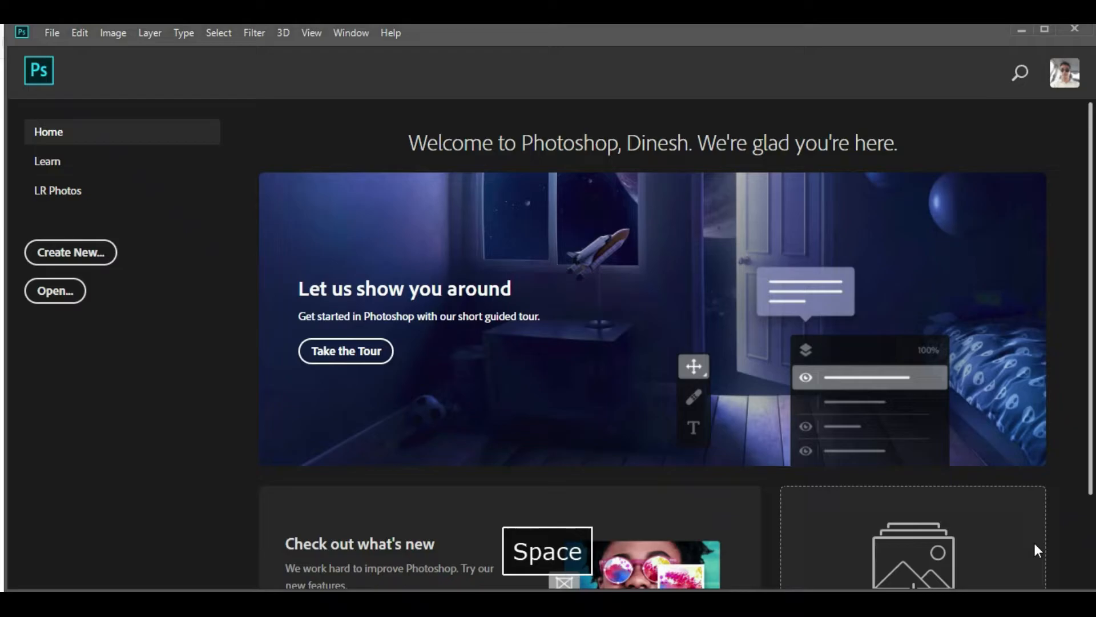
Step: Check the installed Photoshop version in Help > System Info, then close the report
key("space")
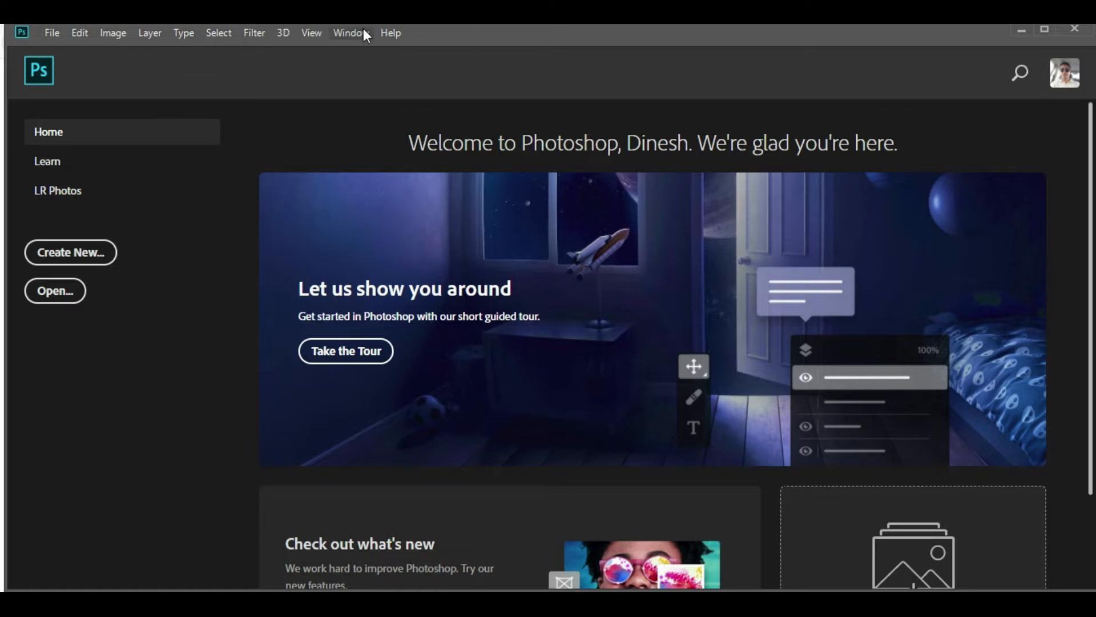
left_click(390, 33)
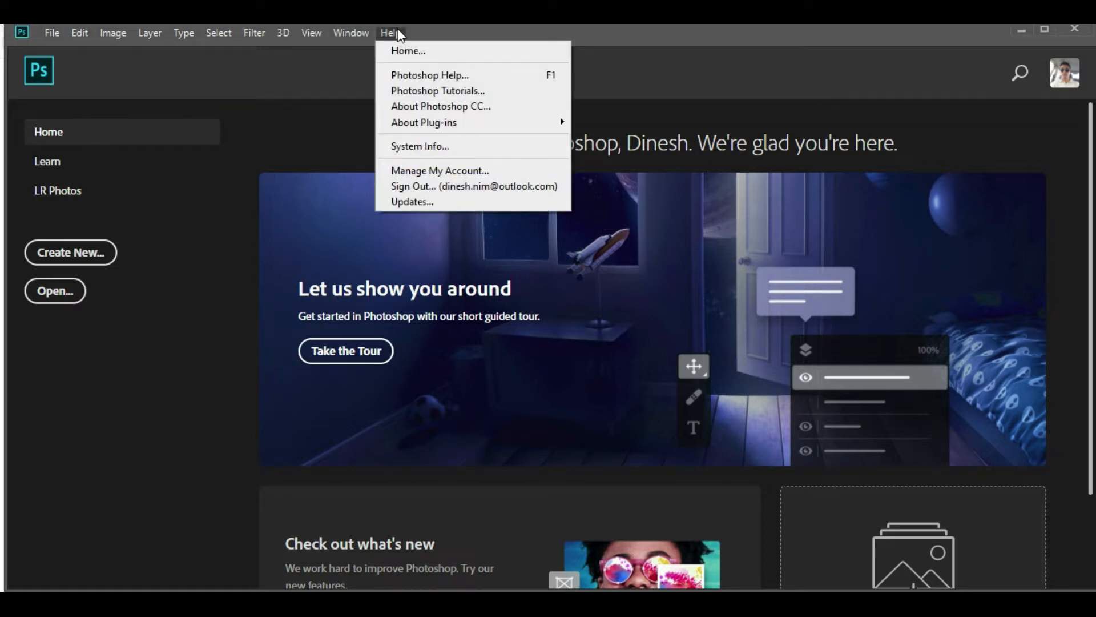
mouse_move(419, 146)
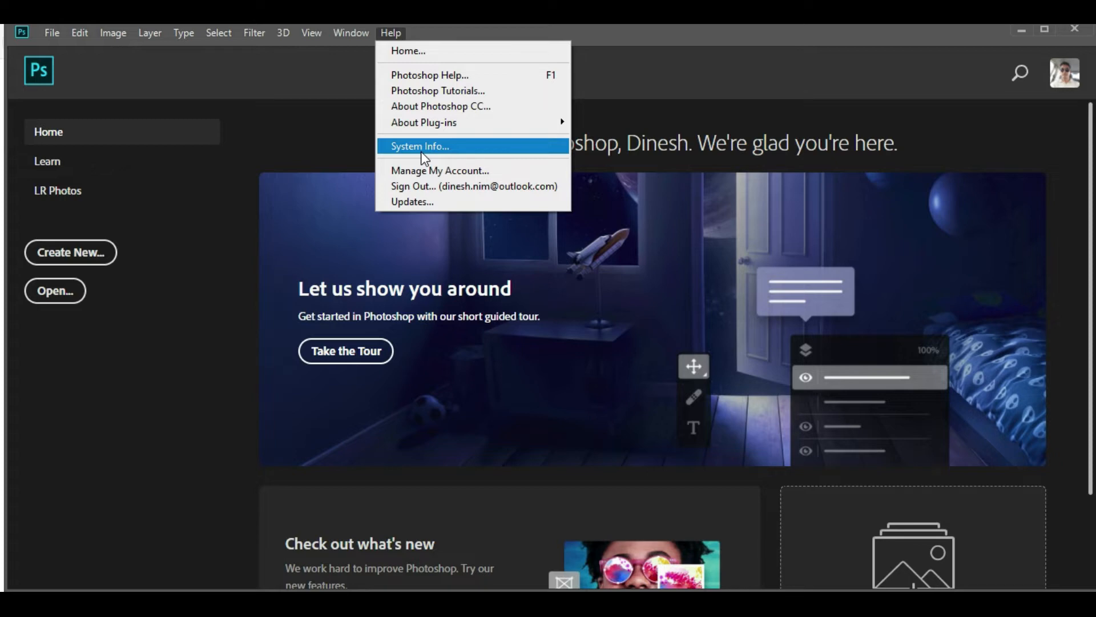
left_click(420, 146)
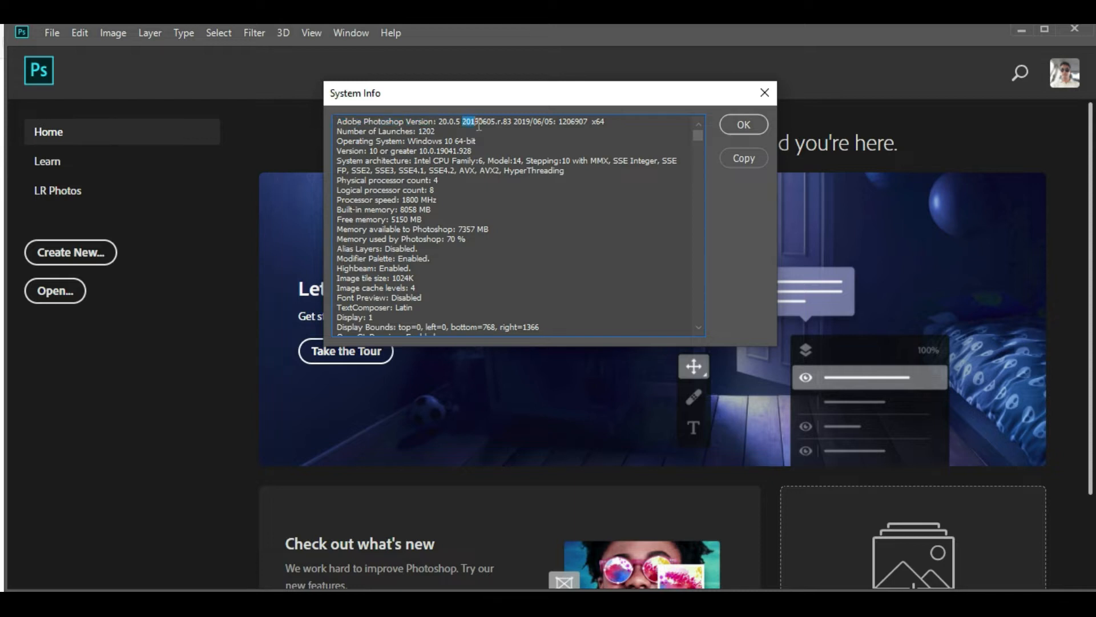
left_click(742, 124)
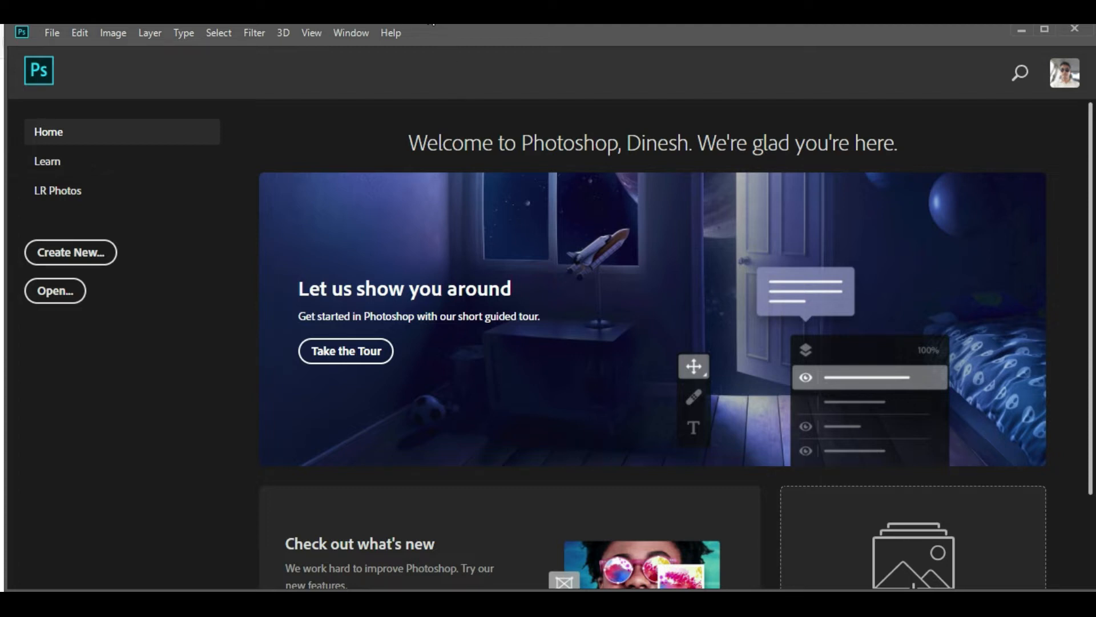
mouse_move(412, 56)
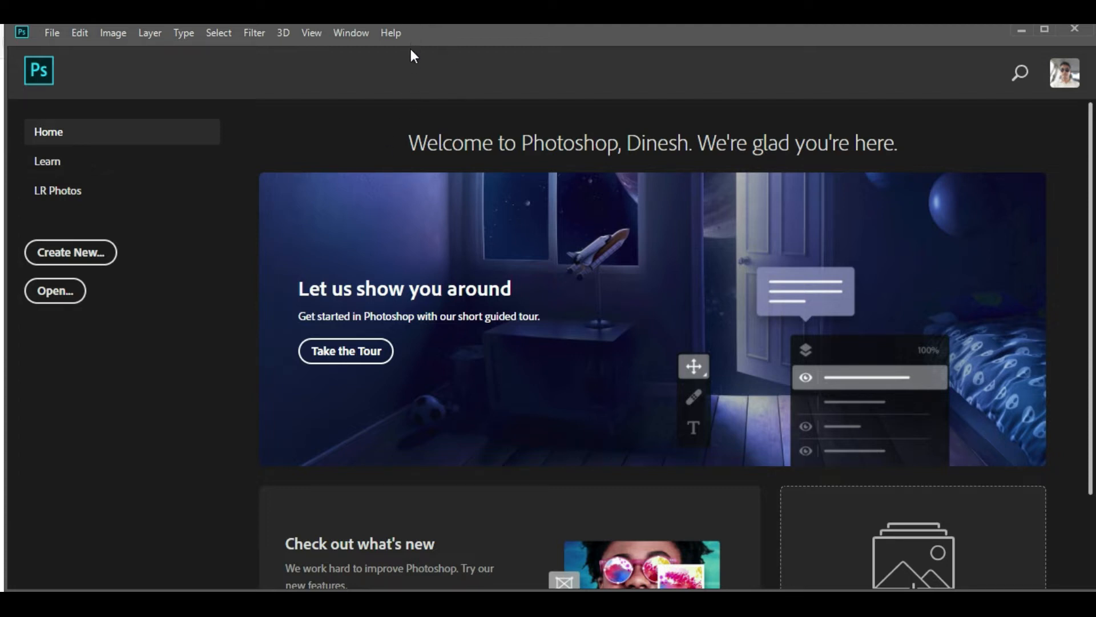
Step: Choose Help > Updates and dismiss Creative Cloud Desktop's notifications popup
left_click(390, 32)
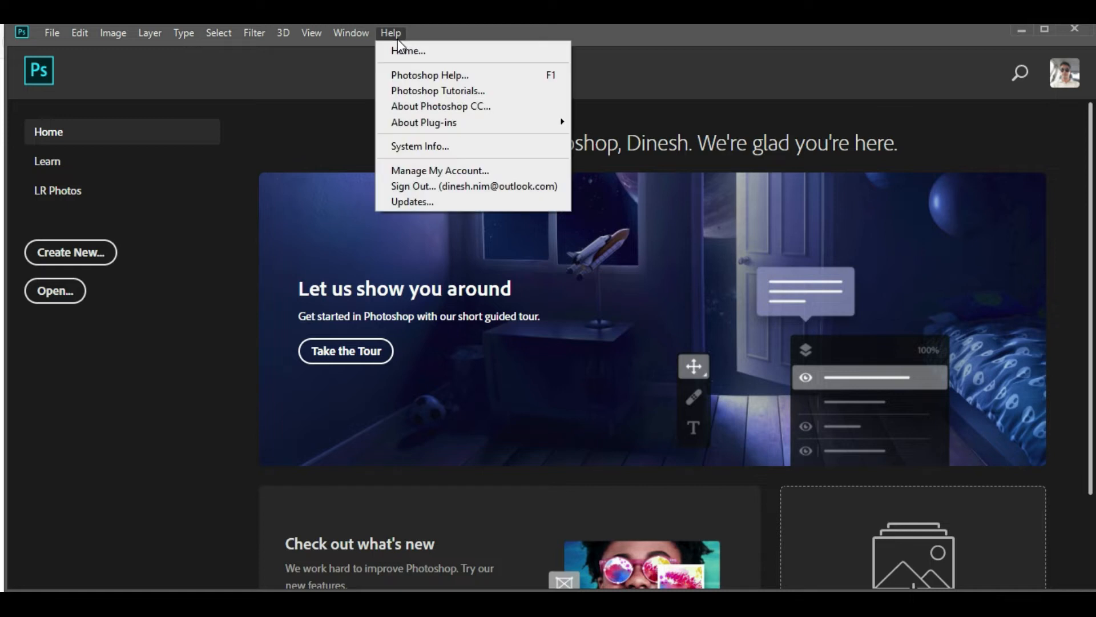
mouse_move(411, 201)
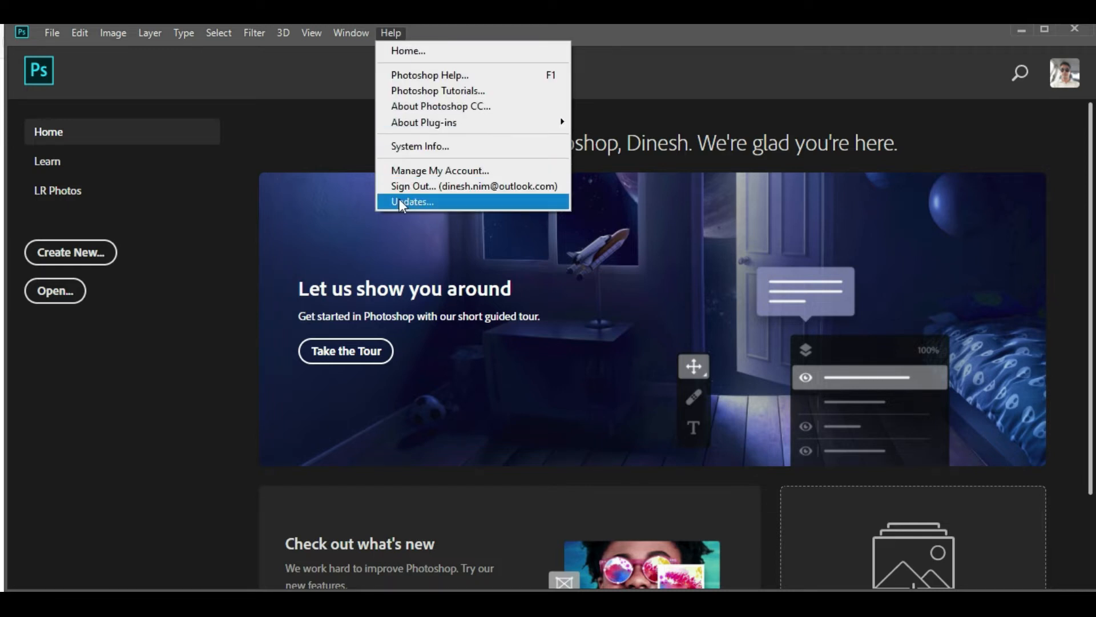
left_click(411, 202)
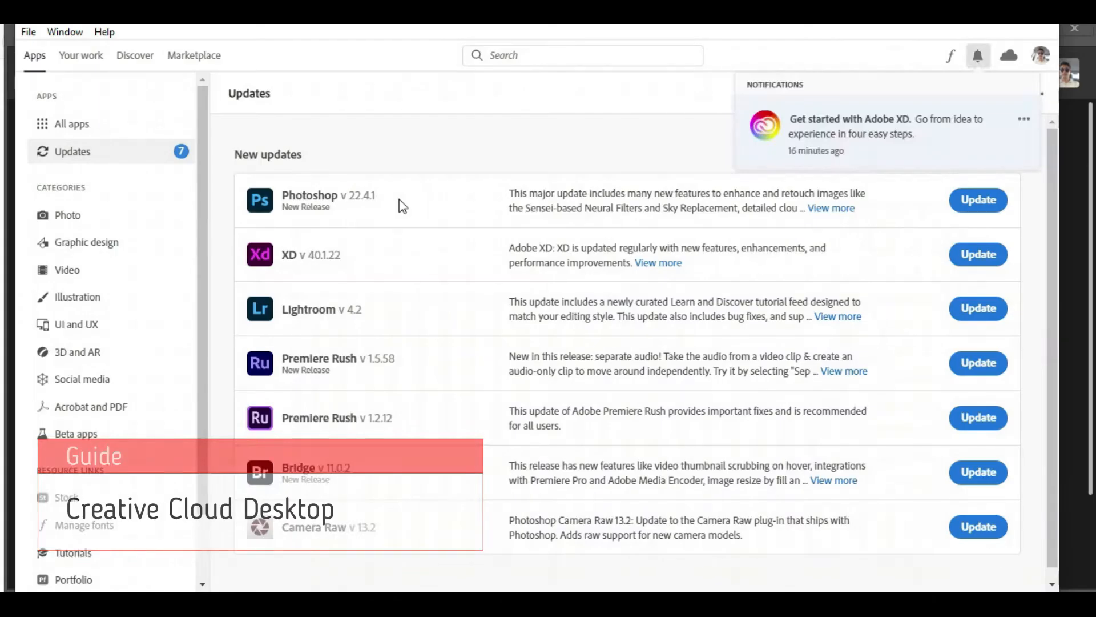
left_click(977, 55)
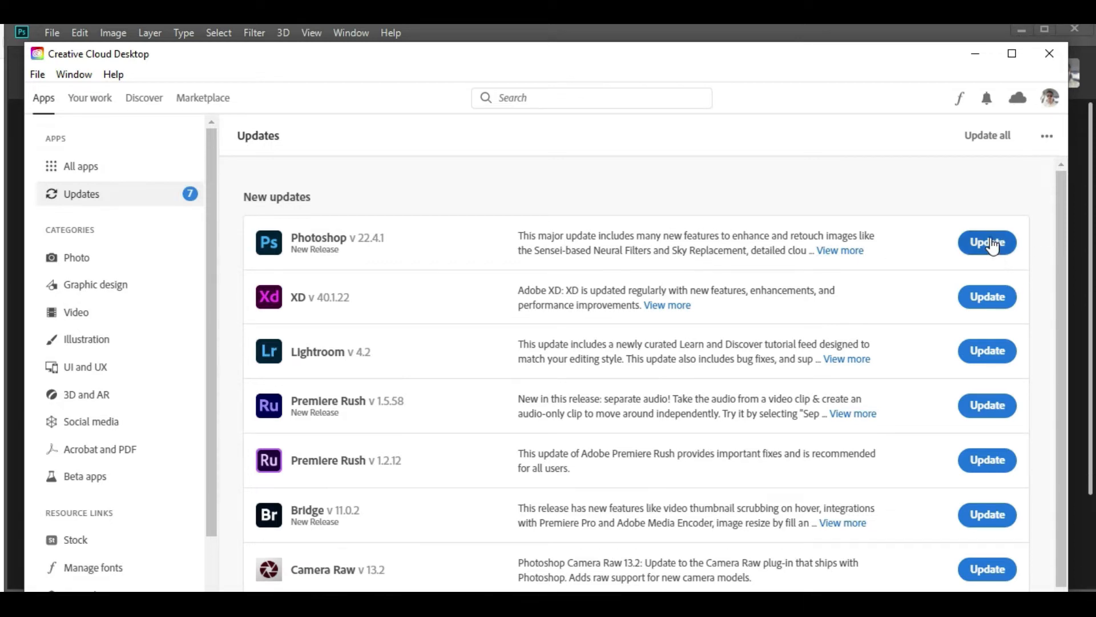
mouse_move(894, 257)
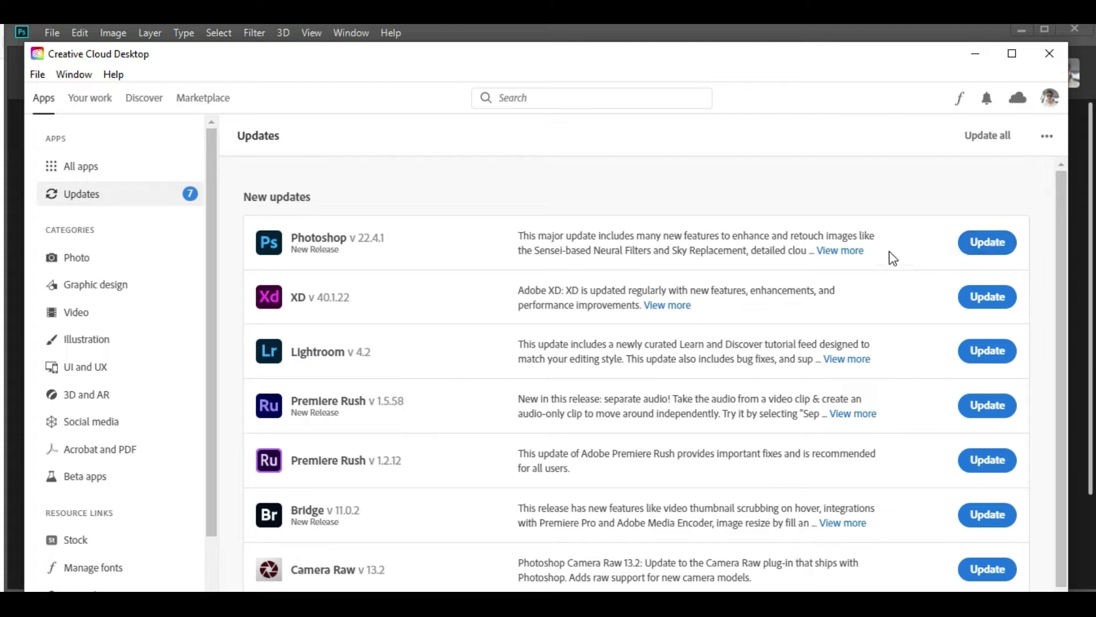
mouse_move(869, 264)
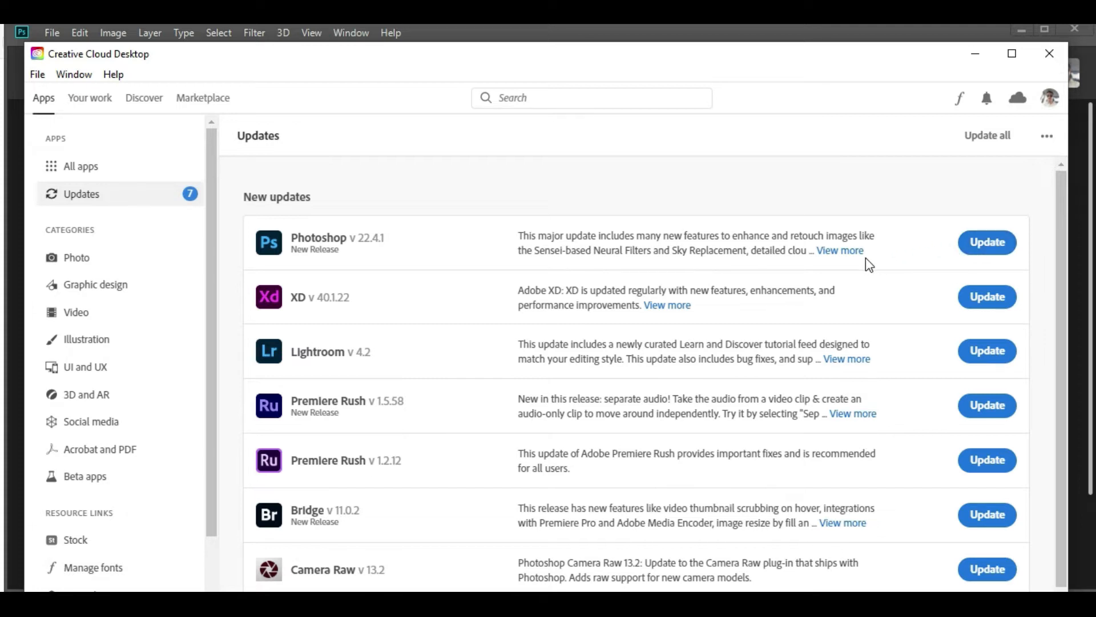
mouse_move(840, 250)
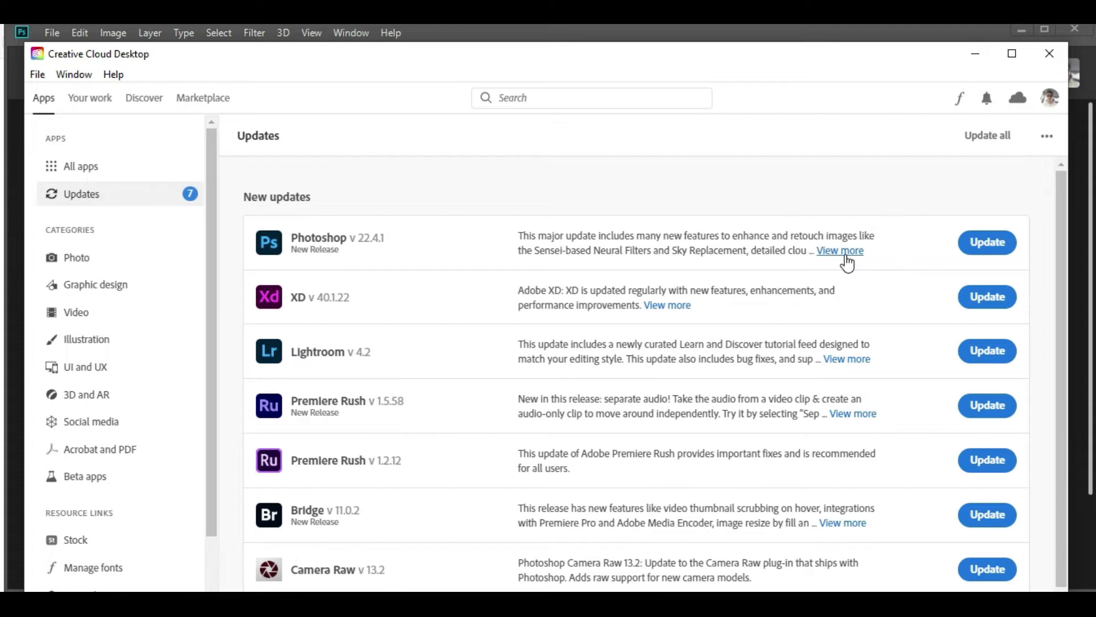
Step: Open View more for Photoshop 22.4.1 and scroll through the What's new release notes
left_click(838, 250)
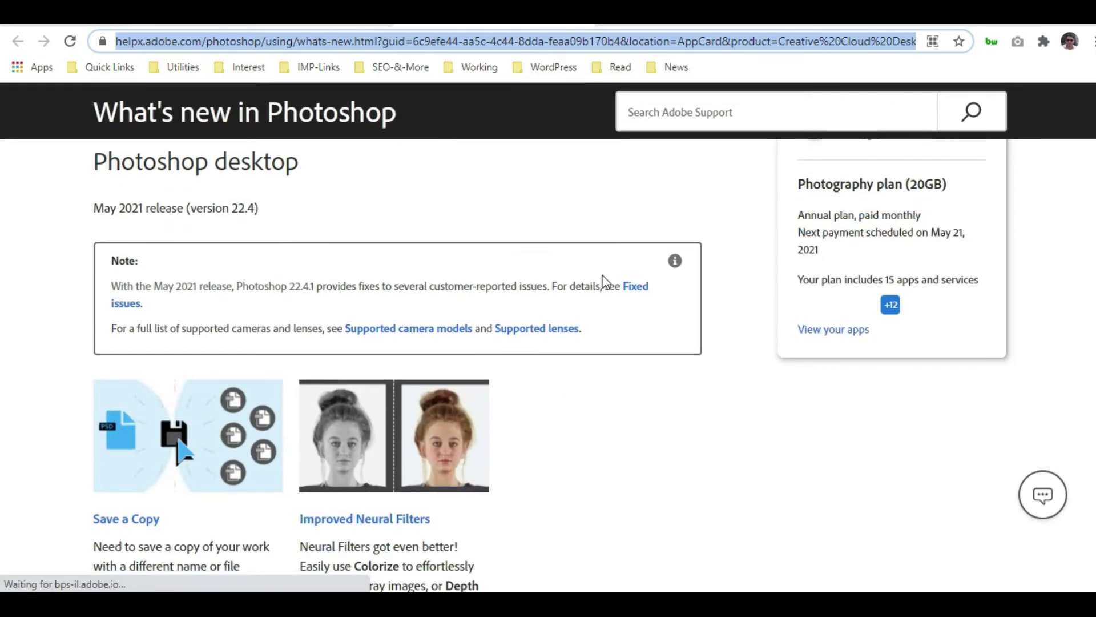
scroll("down", 3)
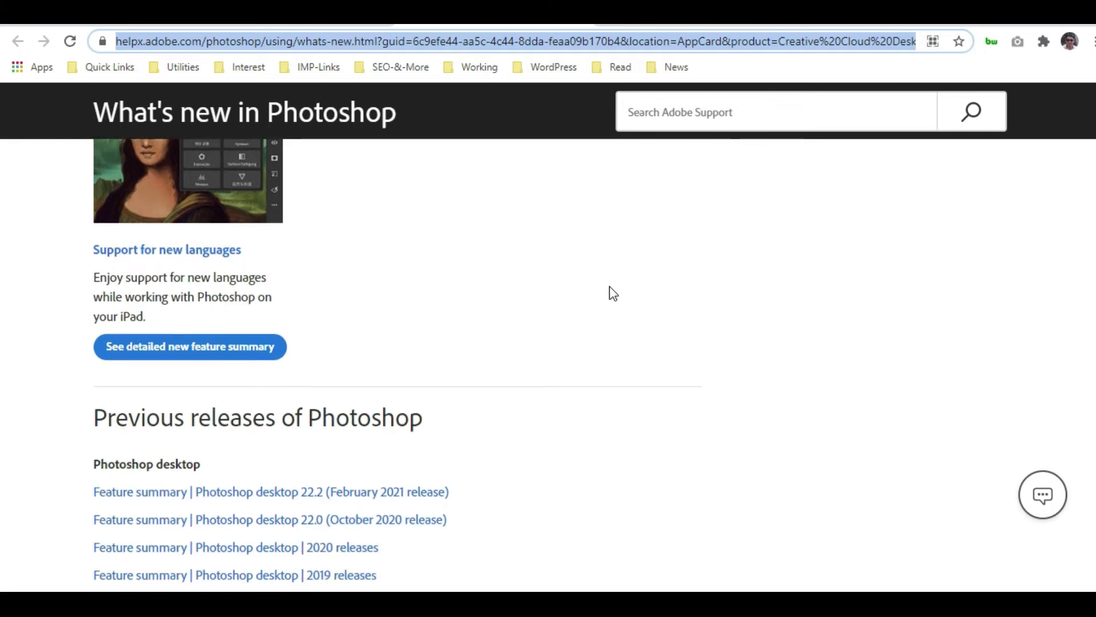
scroll("down", 3)
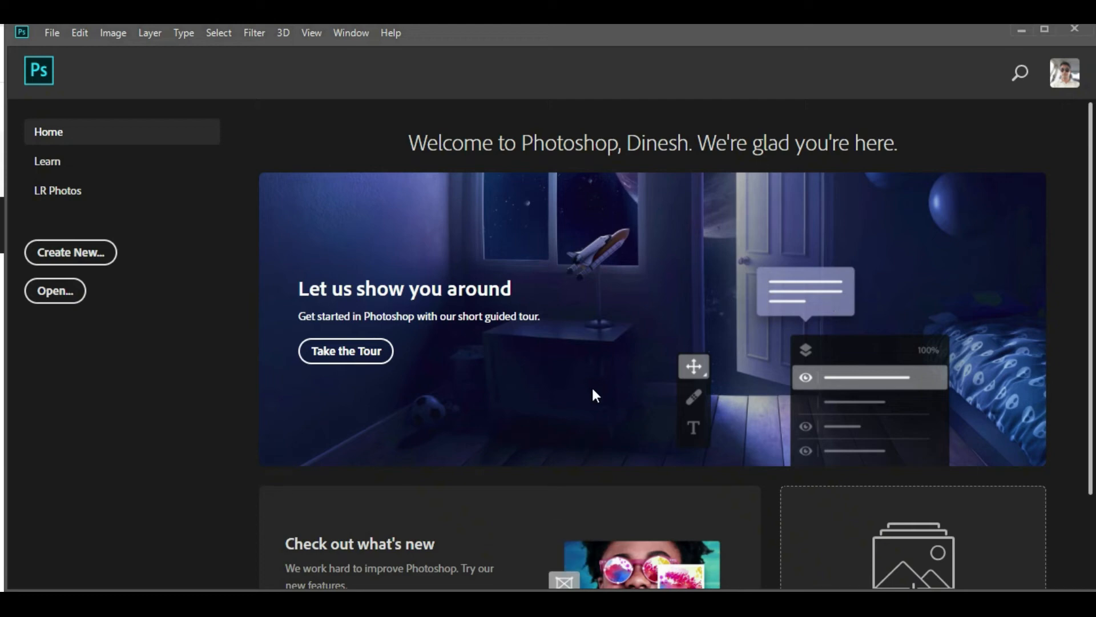
Step: Alt+Tab back to the Creative Cloud Desktop Updates page listing Photoshop 22.4.1
key("Alt+Tab")
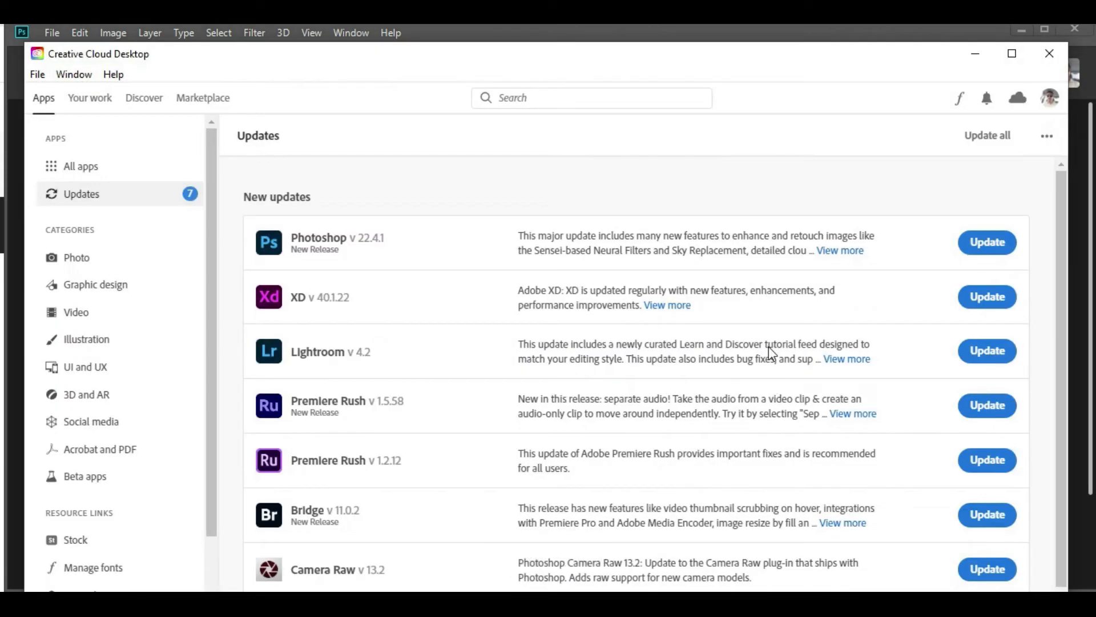
mouse_move(988, 242)
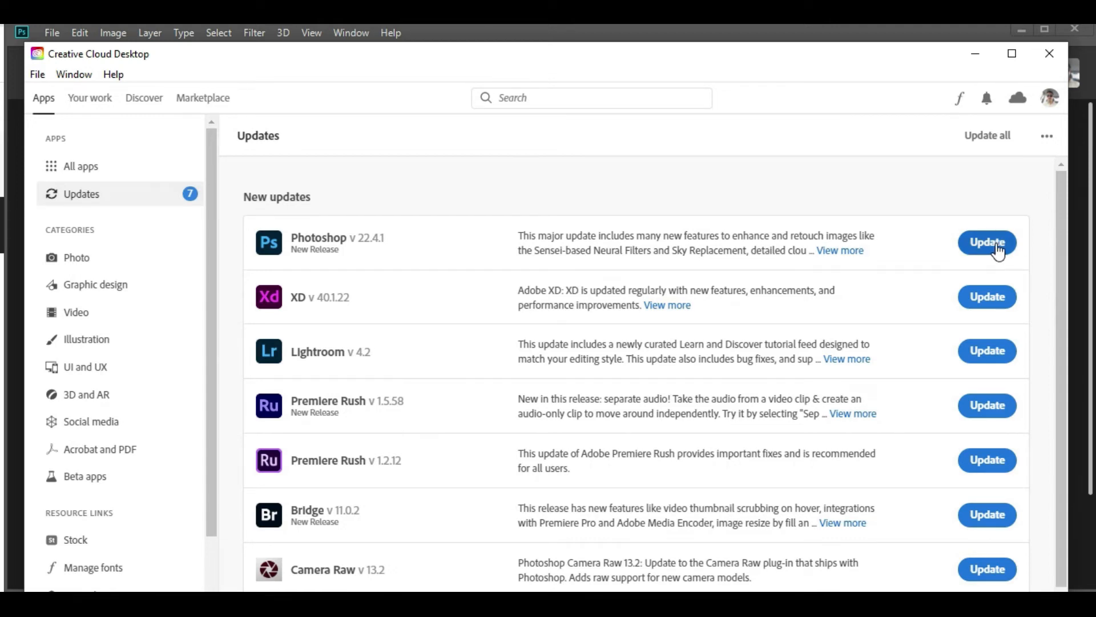
Step: Update Photoshop with 'Import previous settings' and 'Remove old versions' enabled
left_click(987, 243)
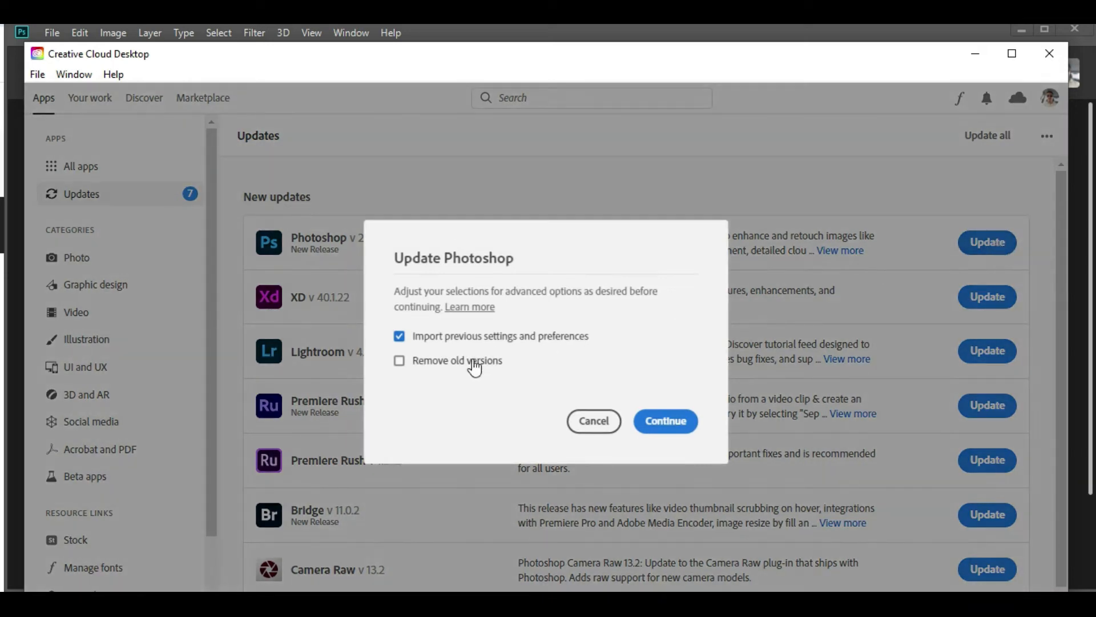
mouse_move(424, 352)
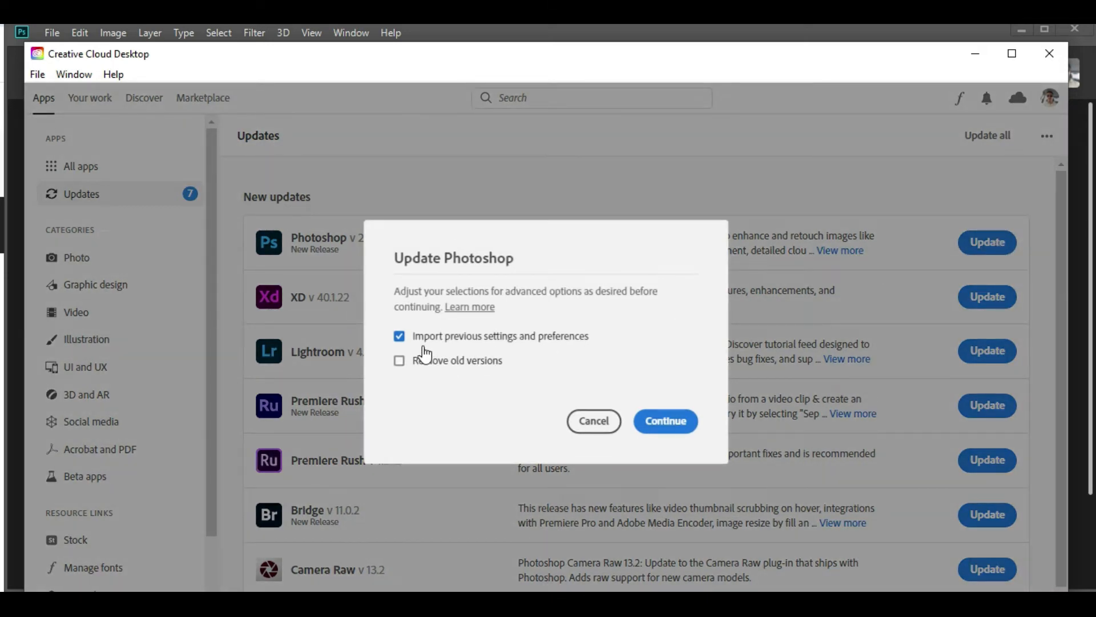
mouse_move(563, 352)
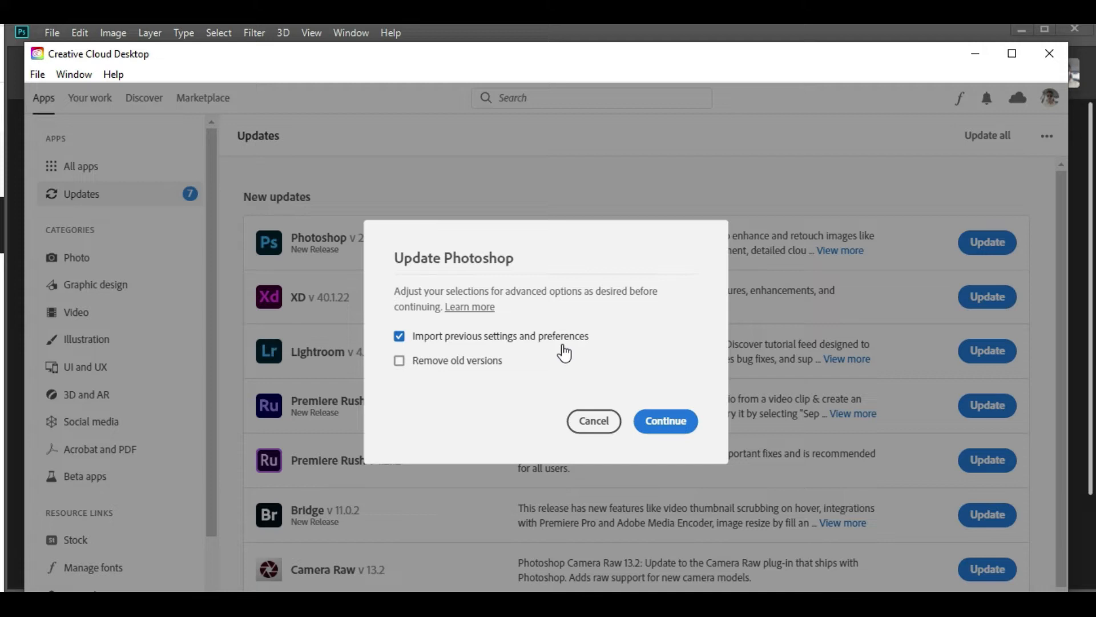
left_click(399, 360)
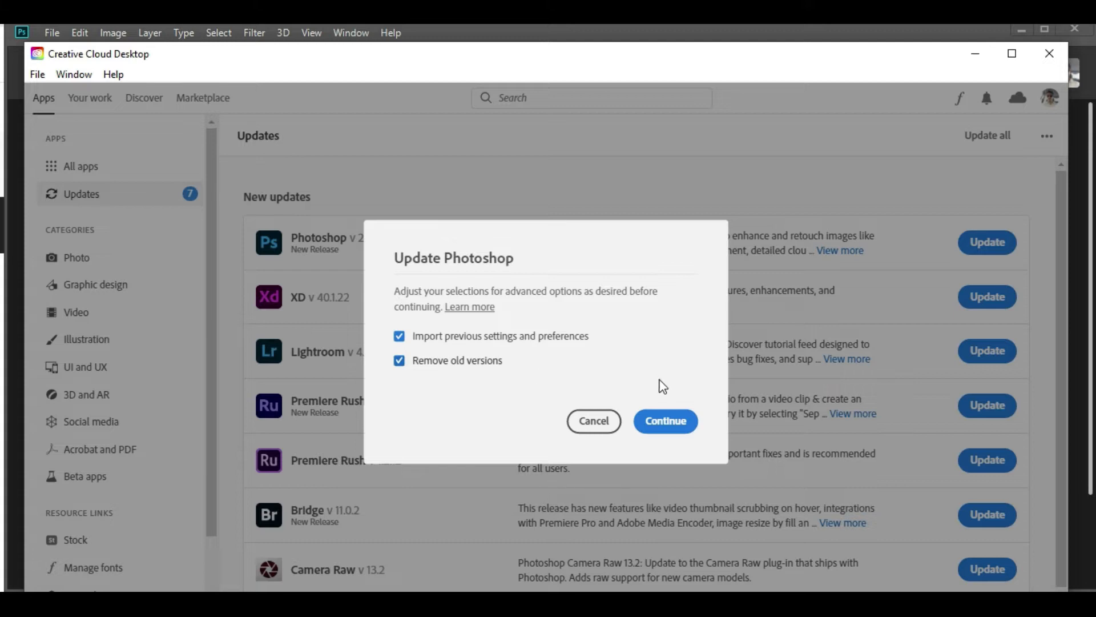
mouse_move(453, 365)
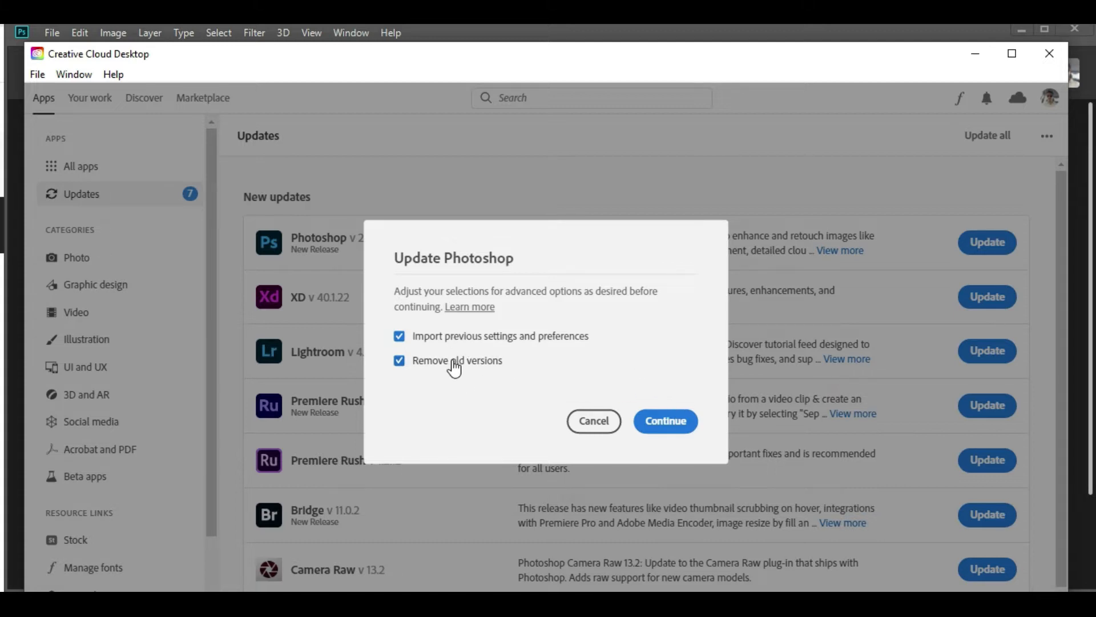
mouse_move(532, 377)
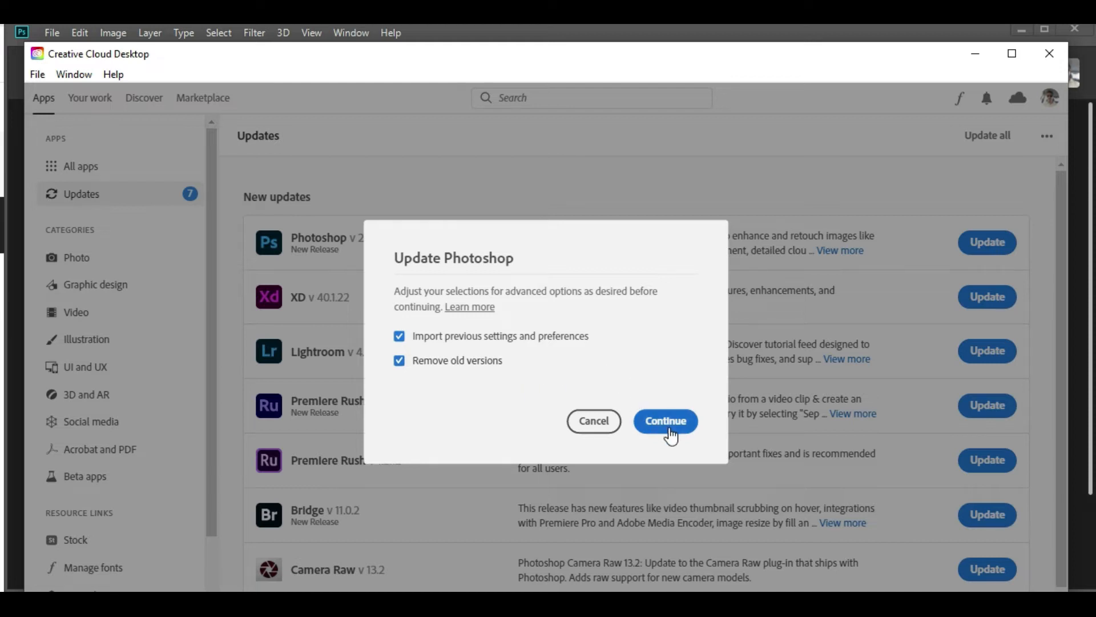
left_click(664, 421)
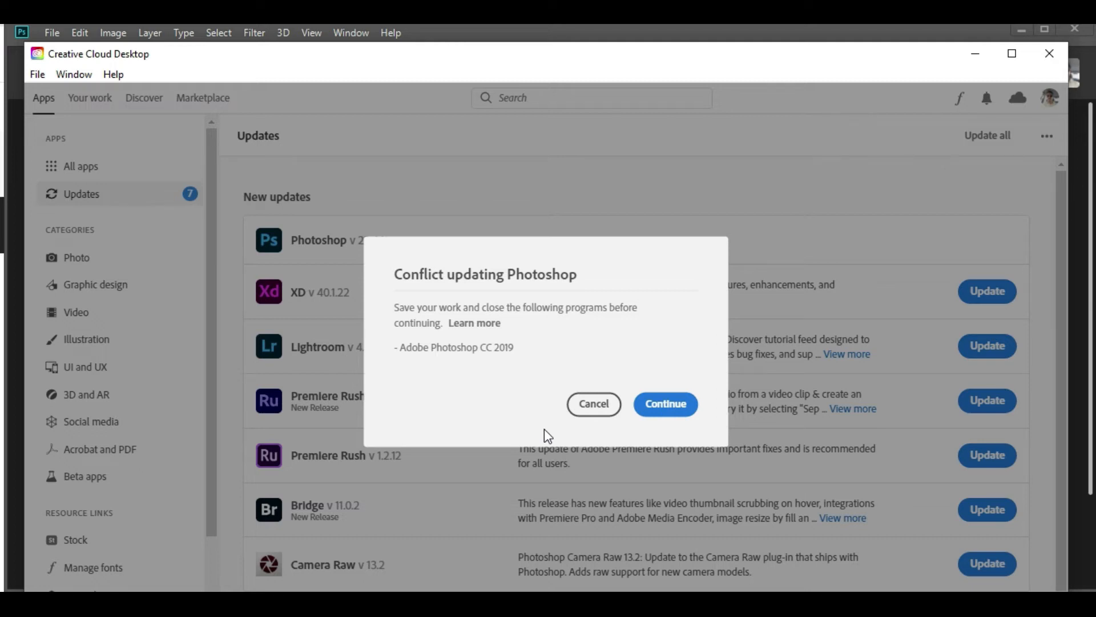
mouse_move(514, 371)
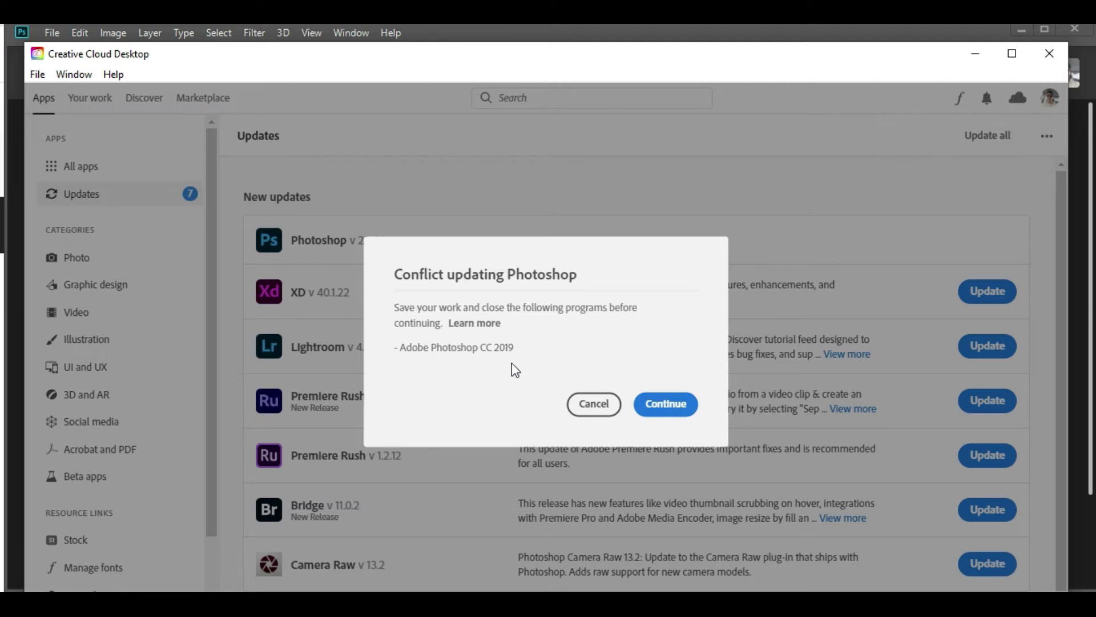
mouse_move(521, 371)
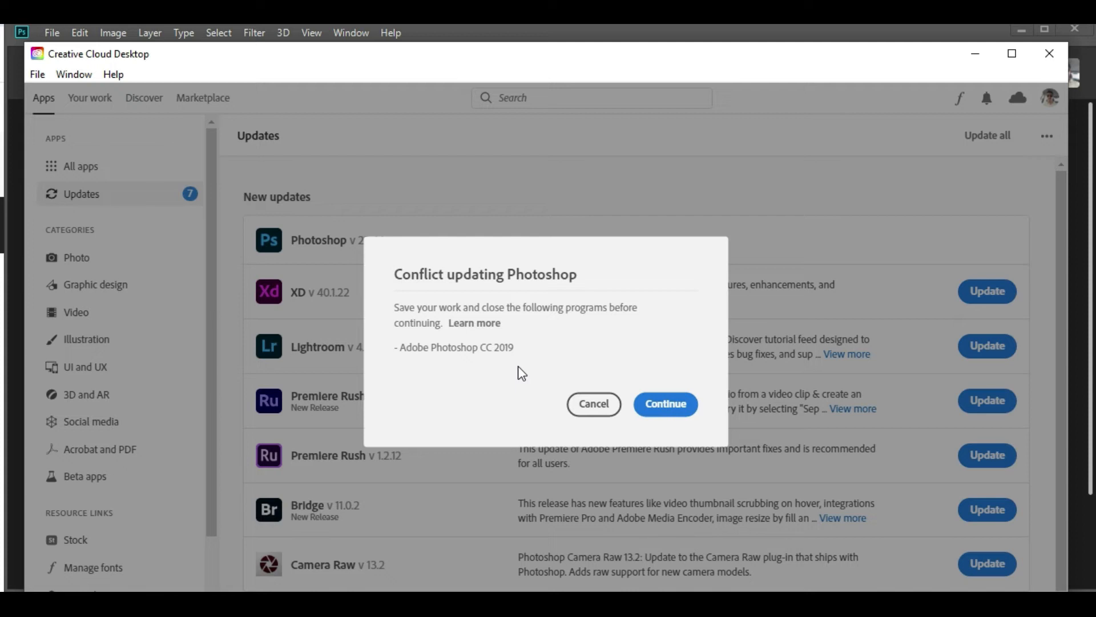
mouse_move(758, 395)
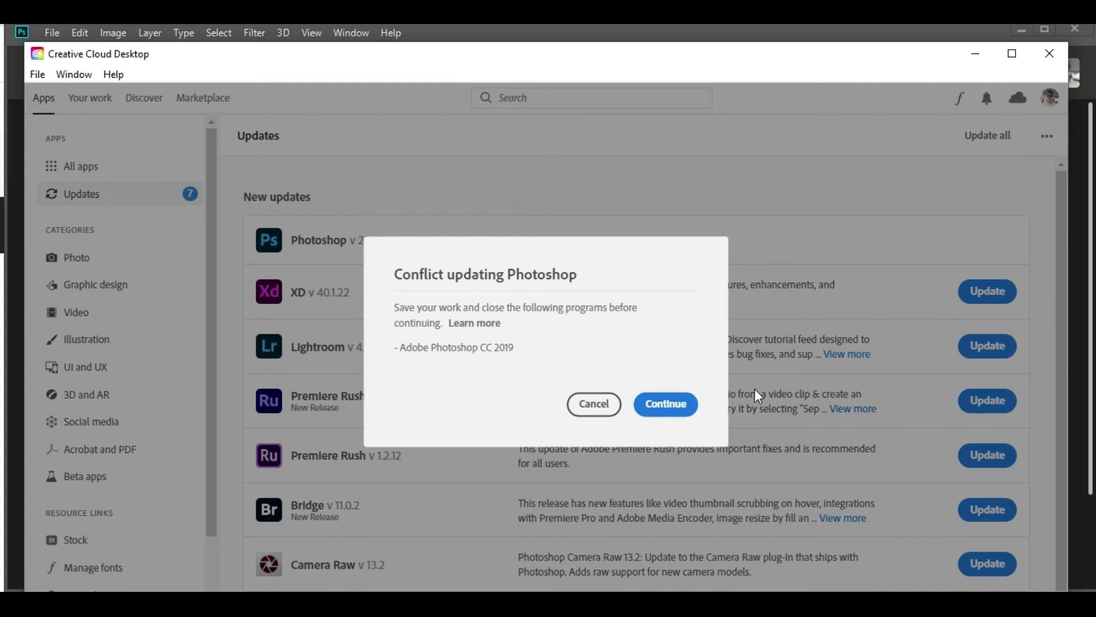
mouse_move(1082, 44)
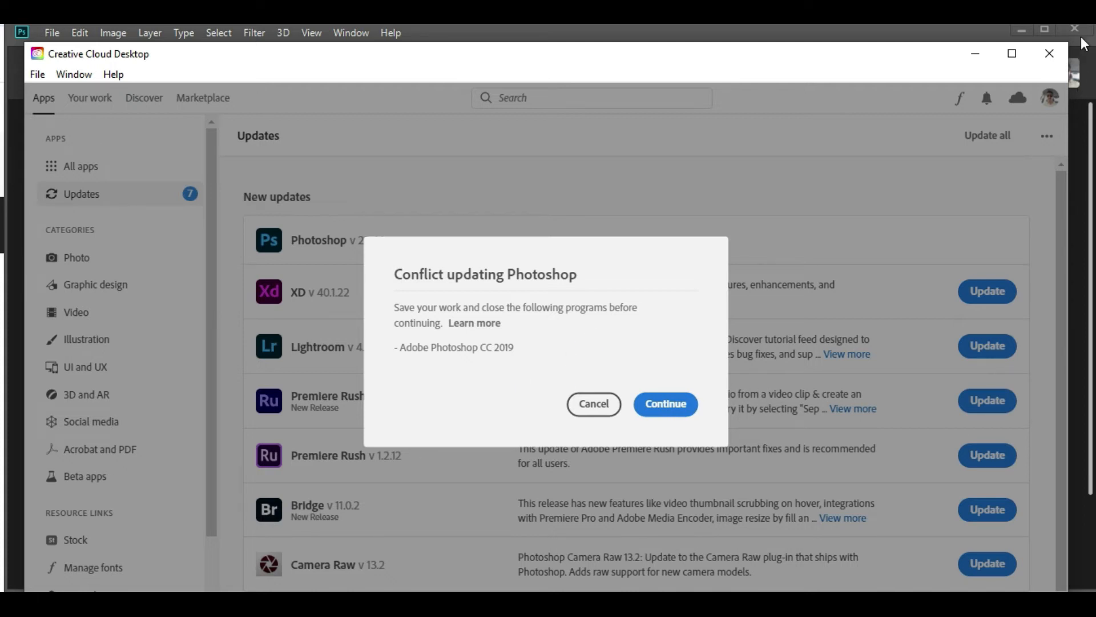
Step: Close the conflicting Photoshop CC 2019 and continue the update
left_click(664, 404)
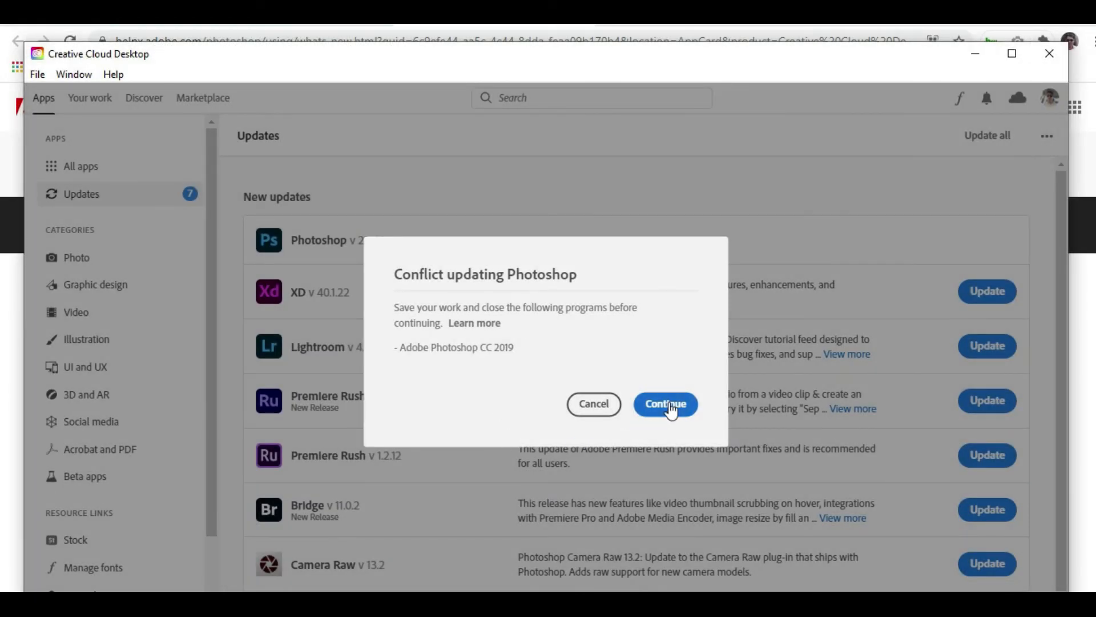
left_click(665, 404)
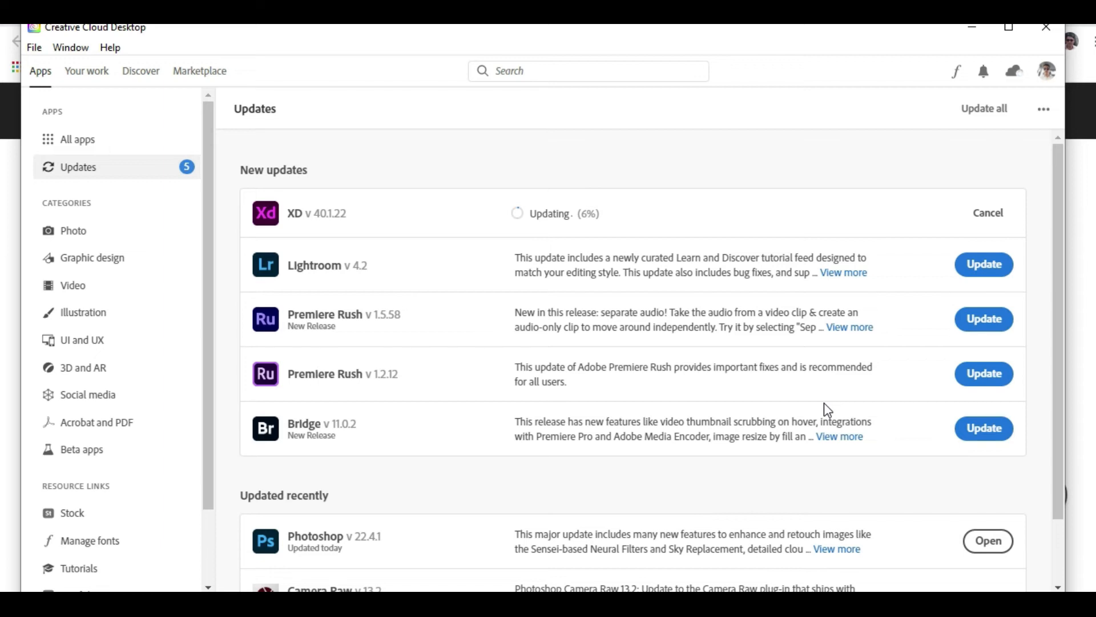
mouse_move(455, 329)
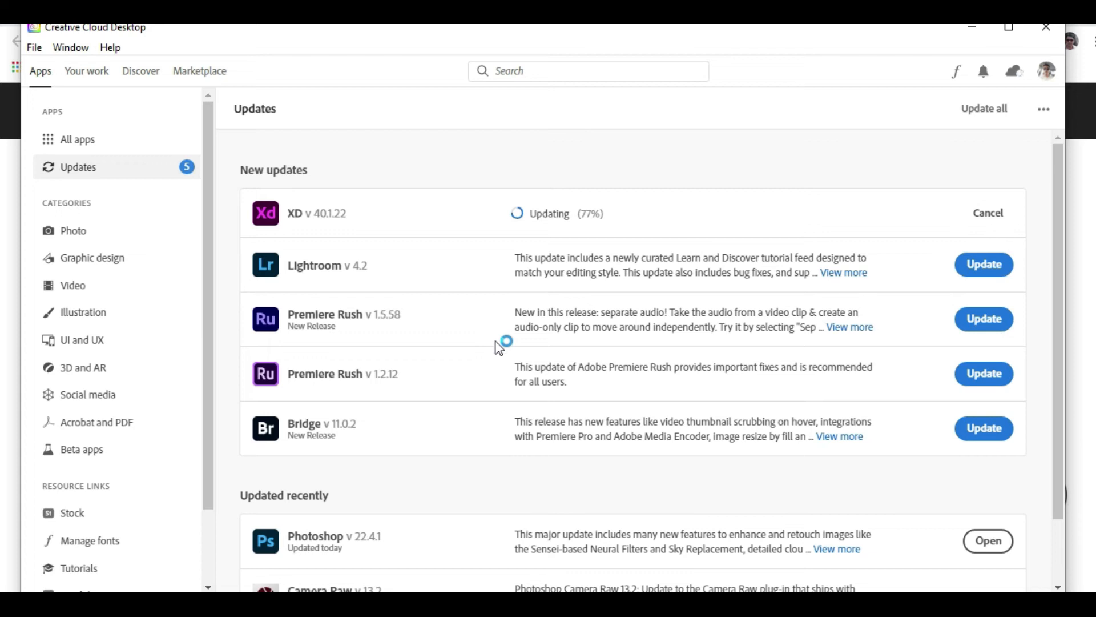
mouse_move(839, 424)
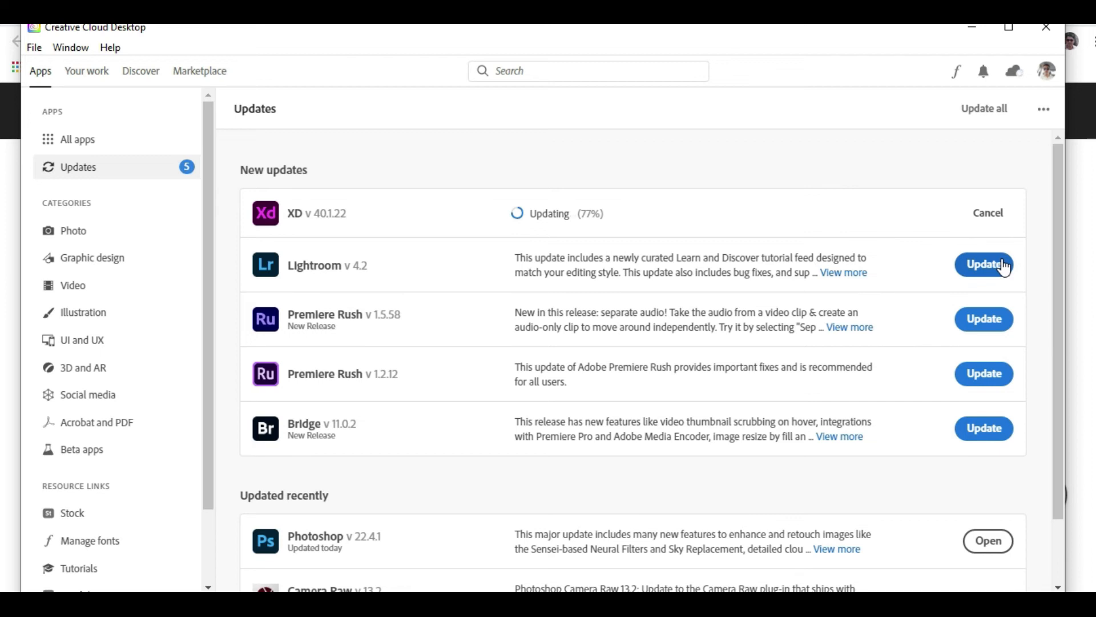
mouse_move(407, 539)
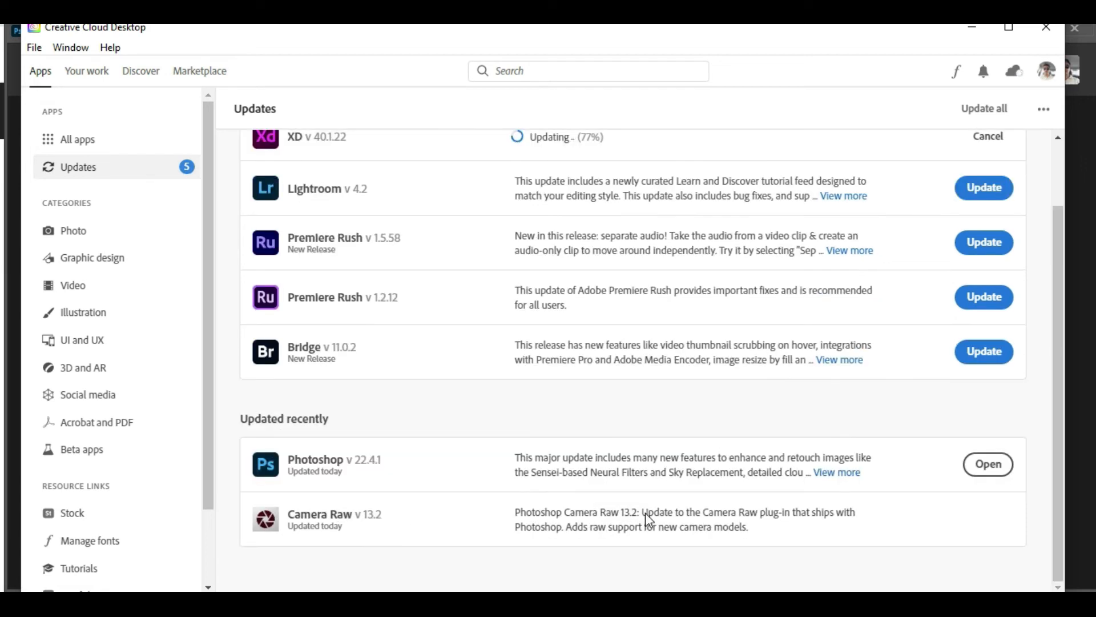
mouse_move(988, 464)
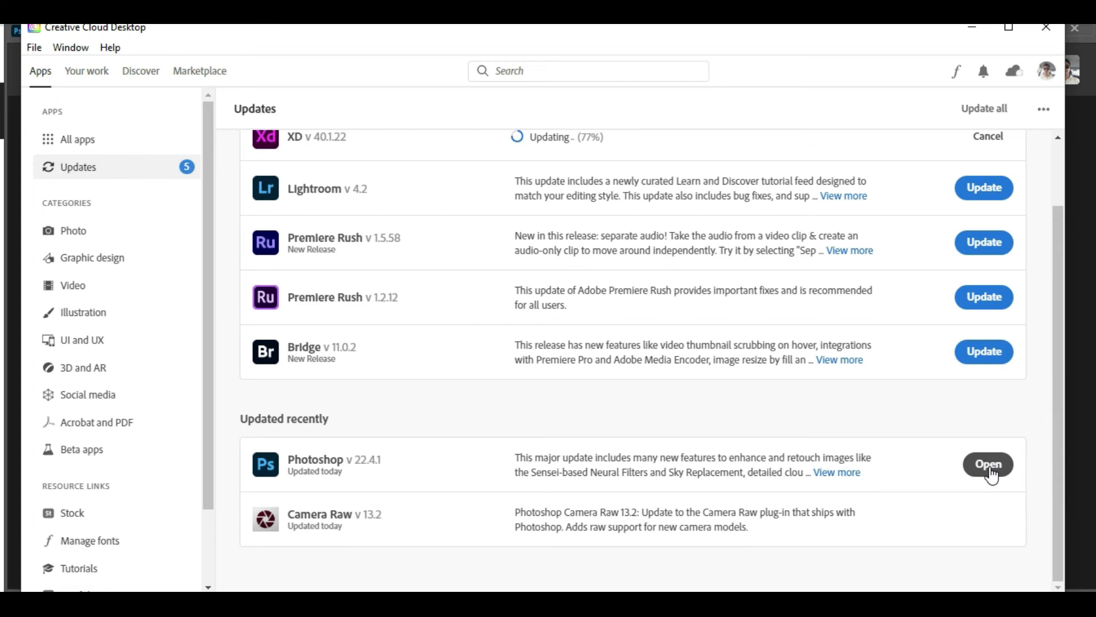
mouse_move(930, 466)
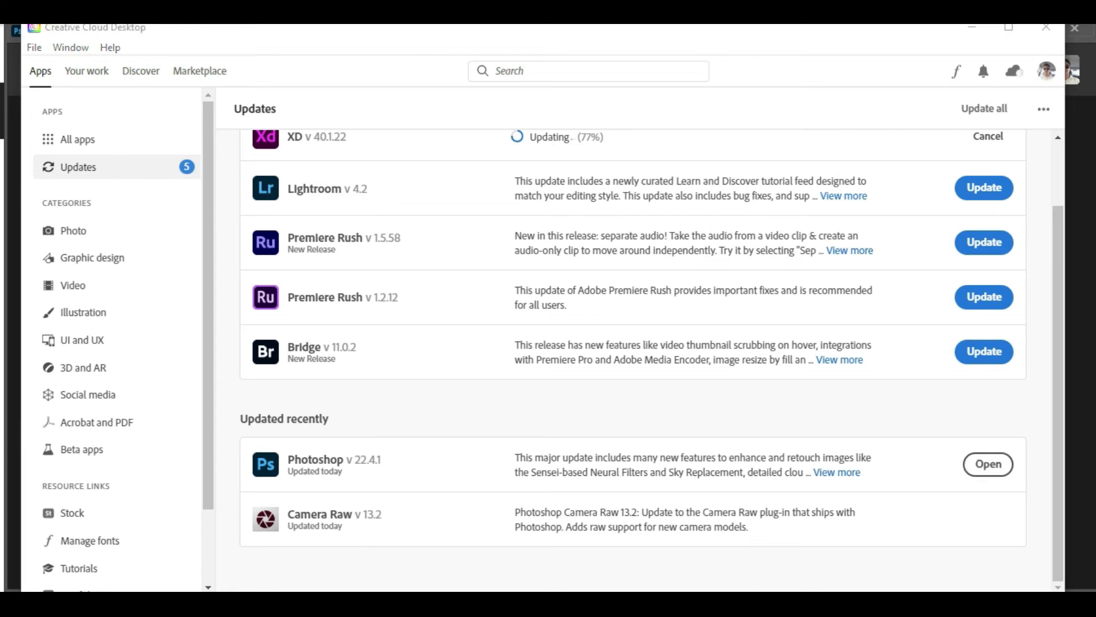
Step: Open Photoshop v 22.4.1 from the Updated recently list
left_click(987, 463)
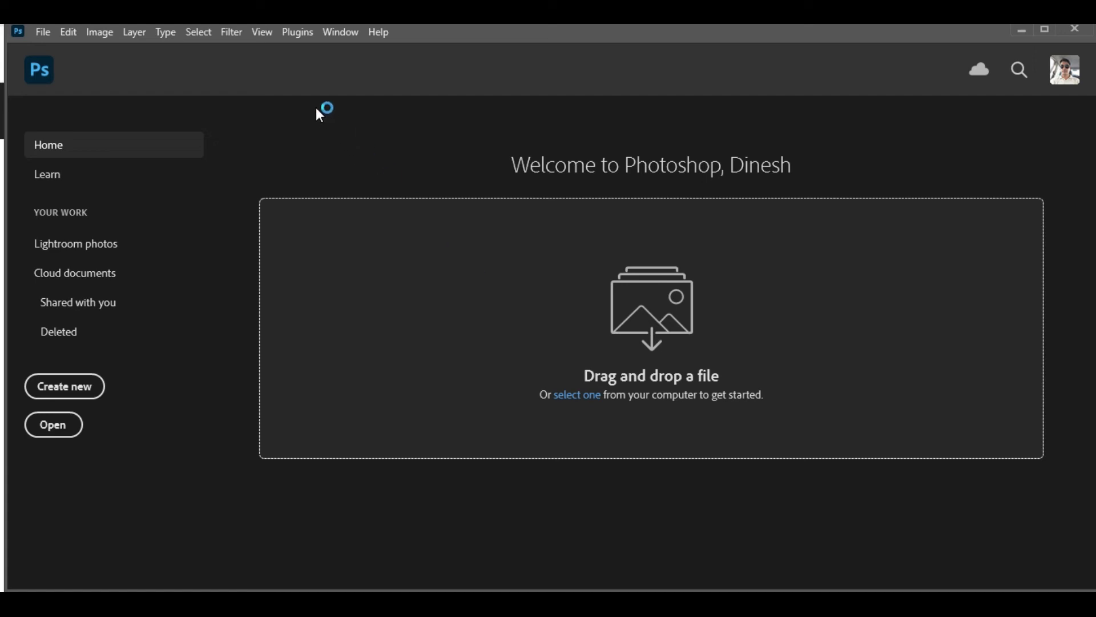
mouse_move(385, 36)
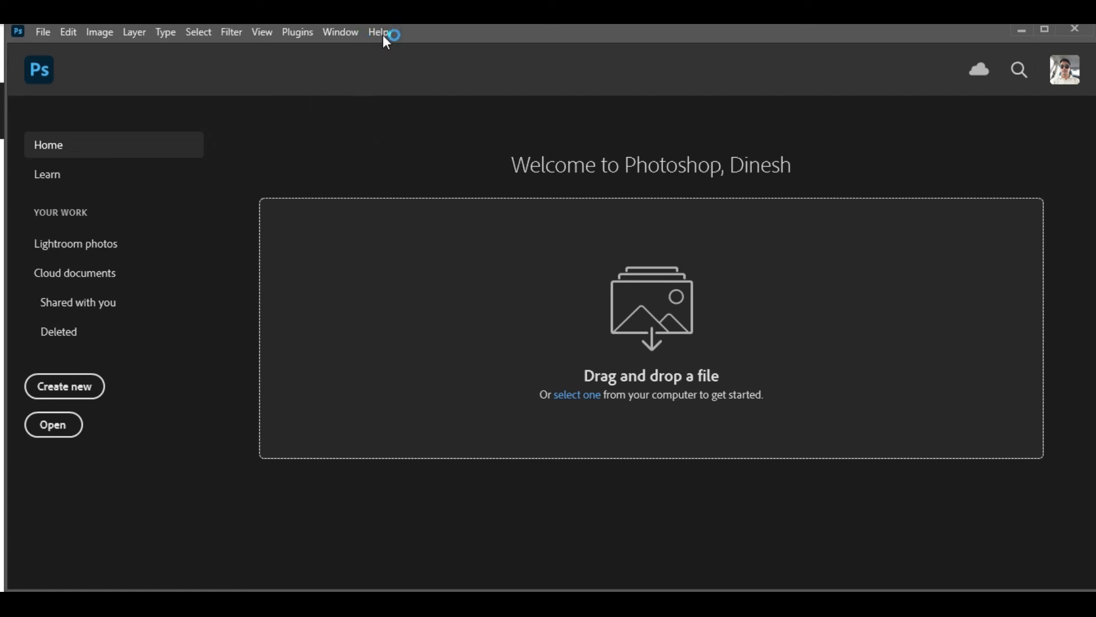
Step: Verify Help > System Info reports Photoshop version 22.4.1, then close the report
left_click(380, 31)
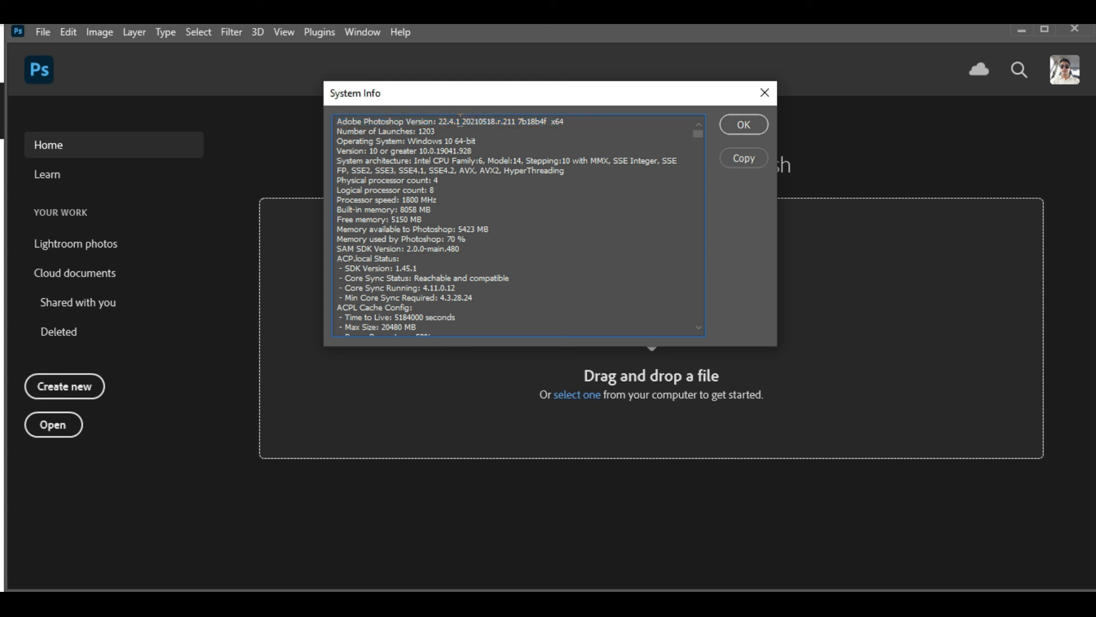
double_click(465, 122)
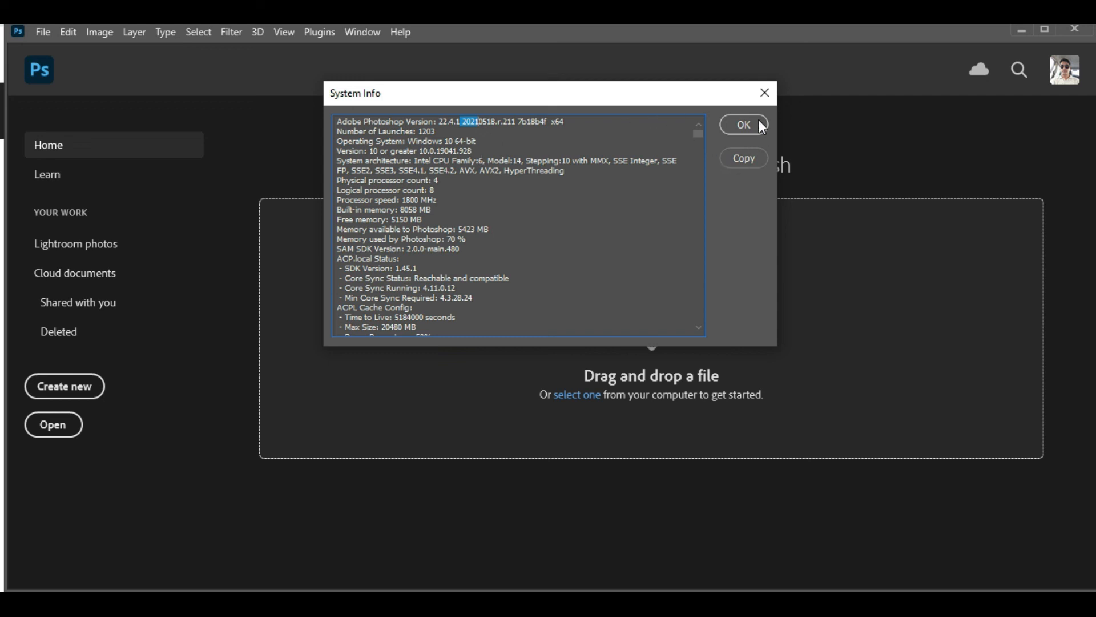
left_click(742, 125)
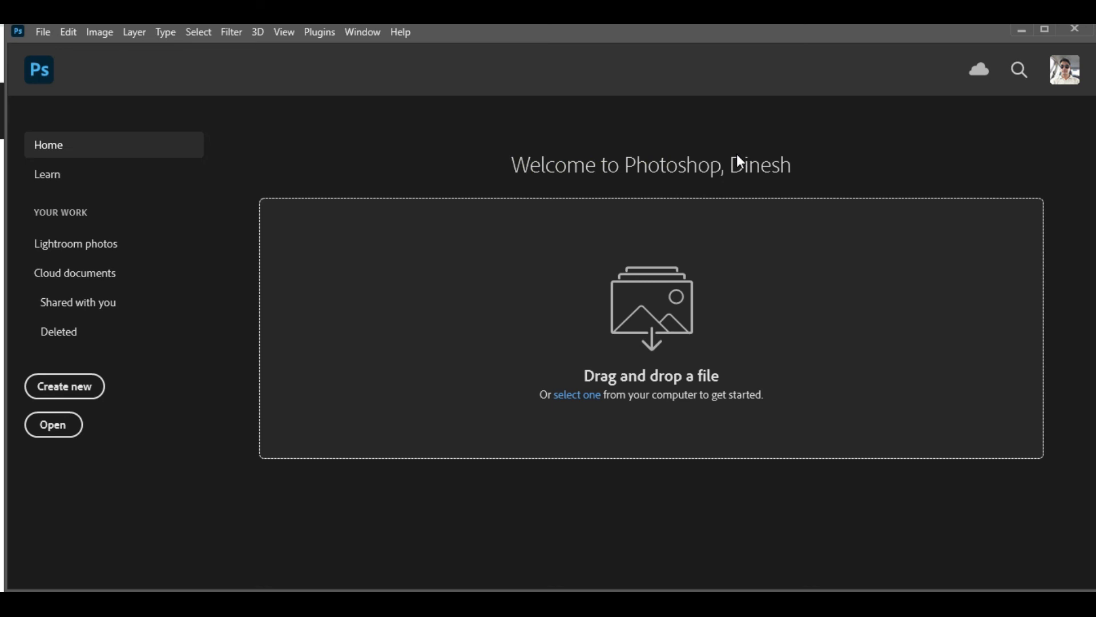